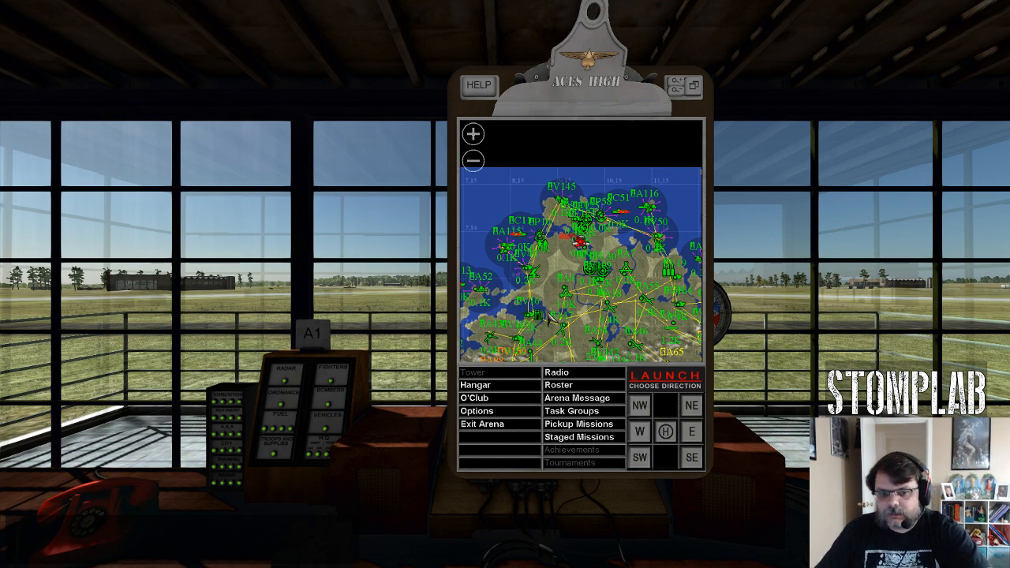
Step: Reach the Map Controllers screen via Options and Controls on the clipboard
left_click(477, 410)
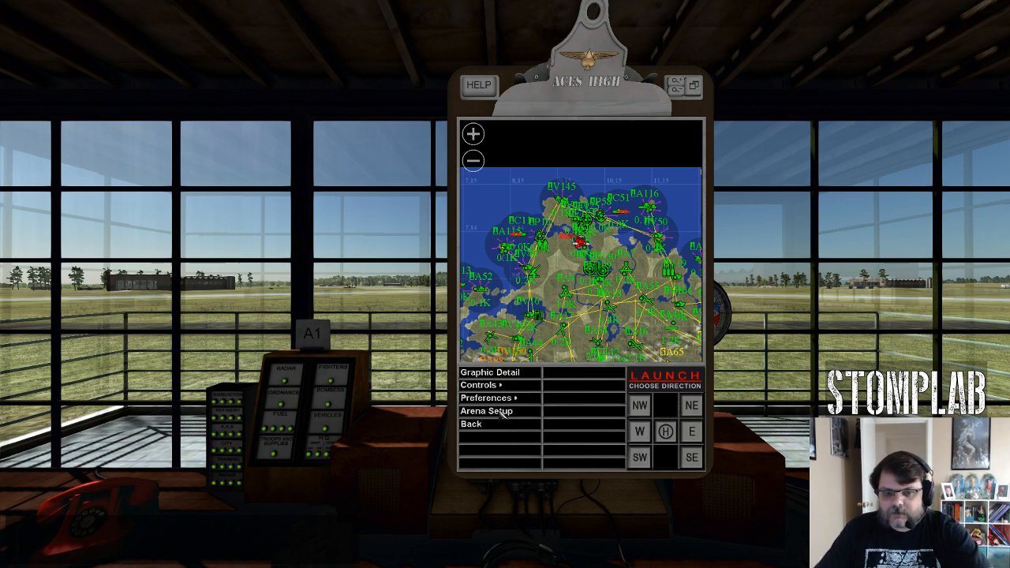
left_click(478, 385)
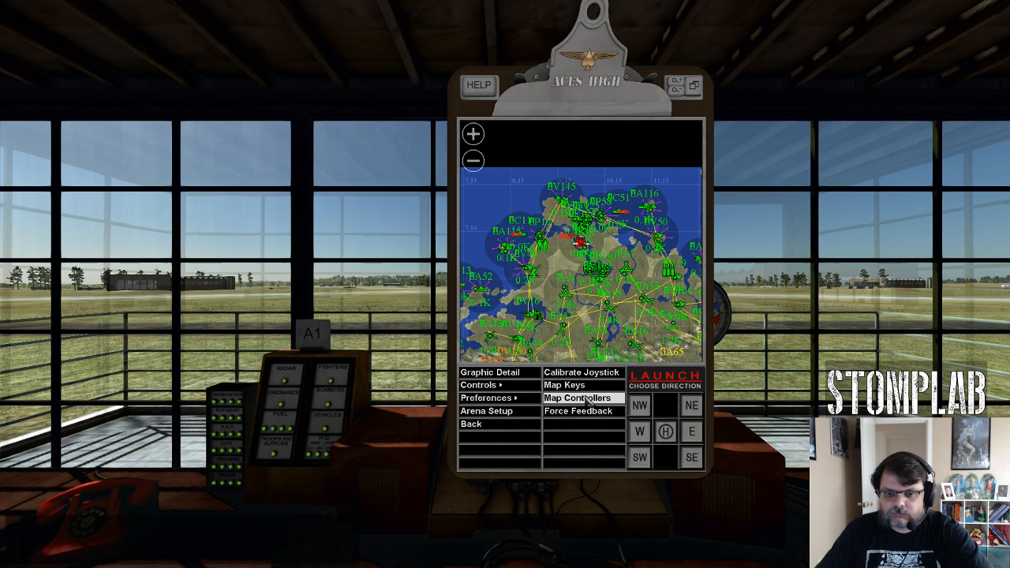
left_click(578, 398)
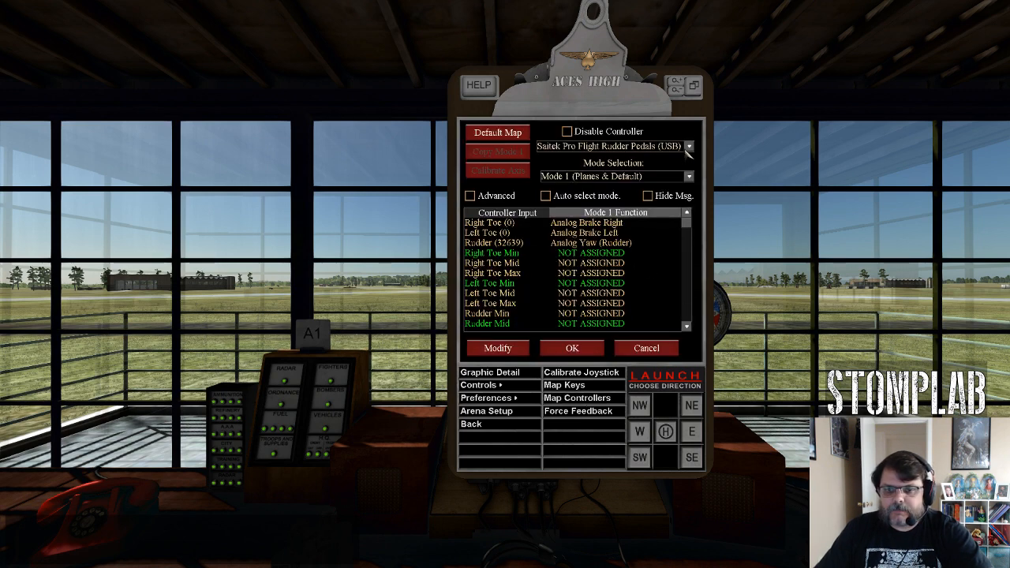
Step: Expand the controller list showing the rudder pedals, X52 Professional H.O.T.A.S. and mouse
left_click(689, 146)
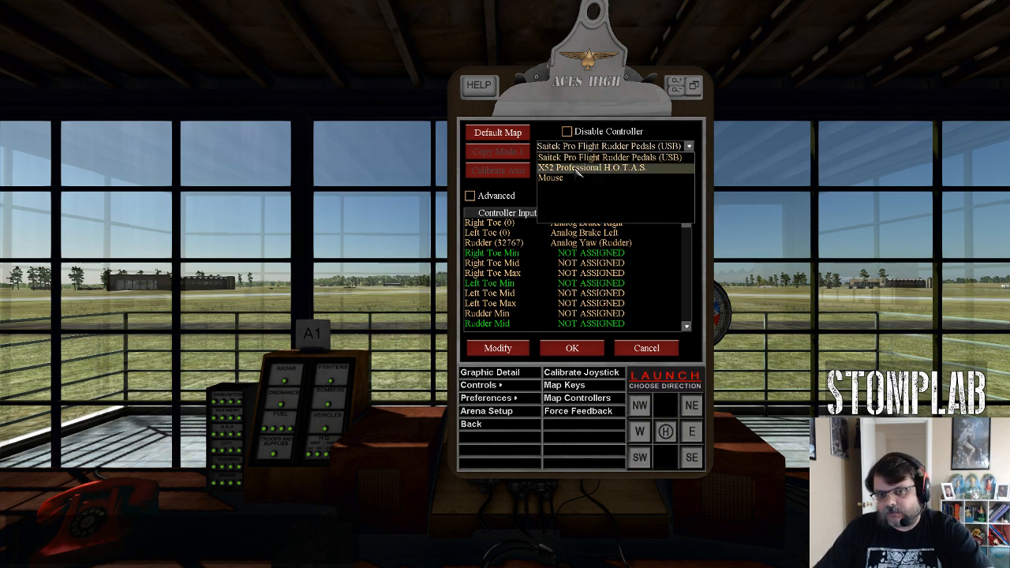
Step: Choose the X52 Professional H.O.T.A.S. so its axes and buttons are listed
left_click(591, 168)
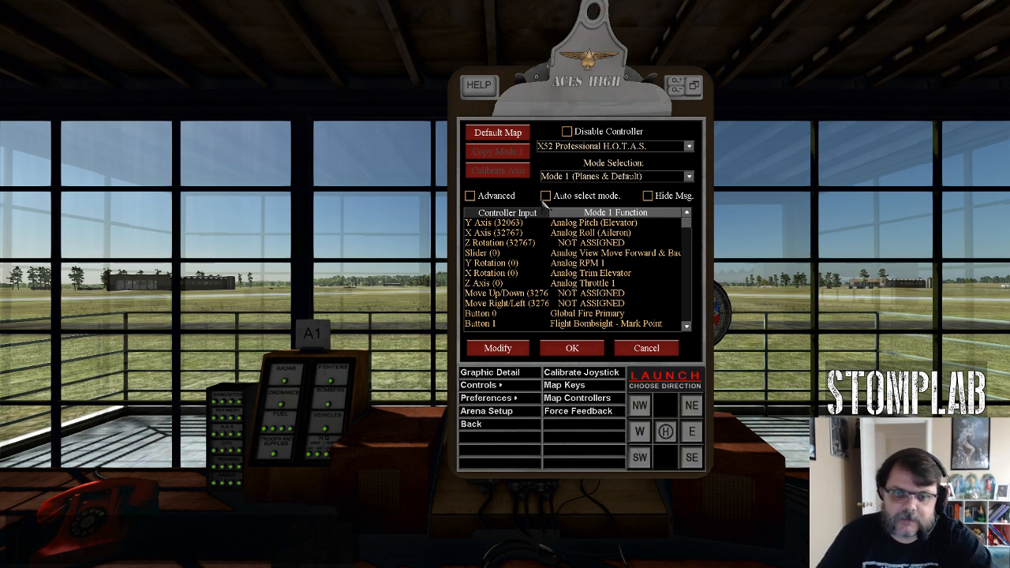
mouse_move(547, 195)
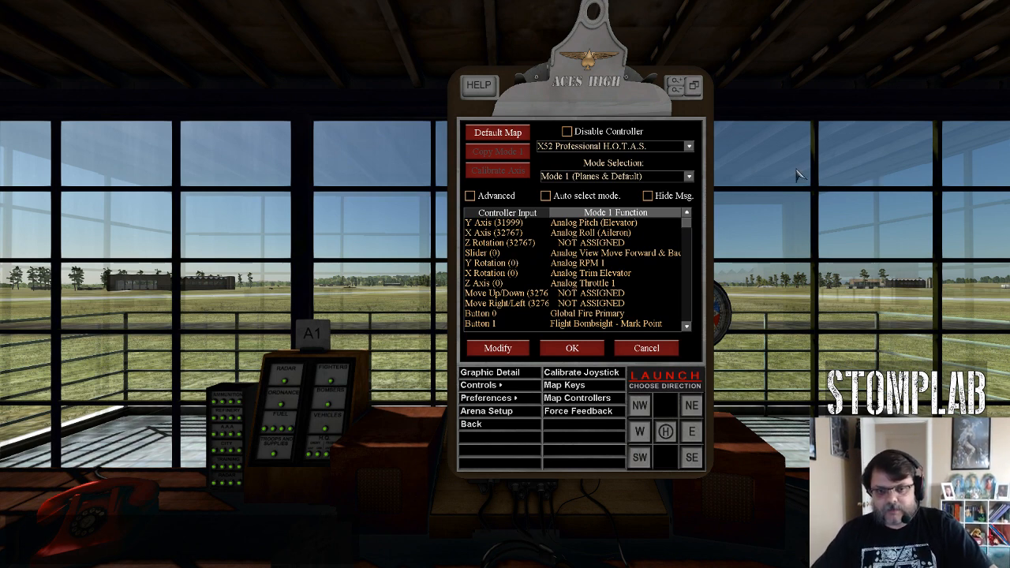
mouse_move(720, 246)
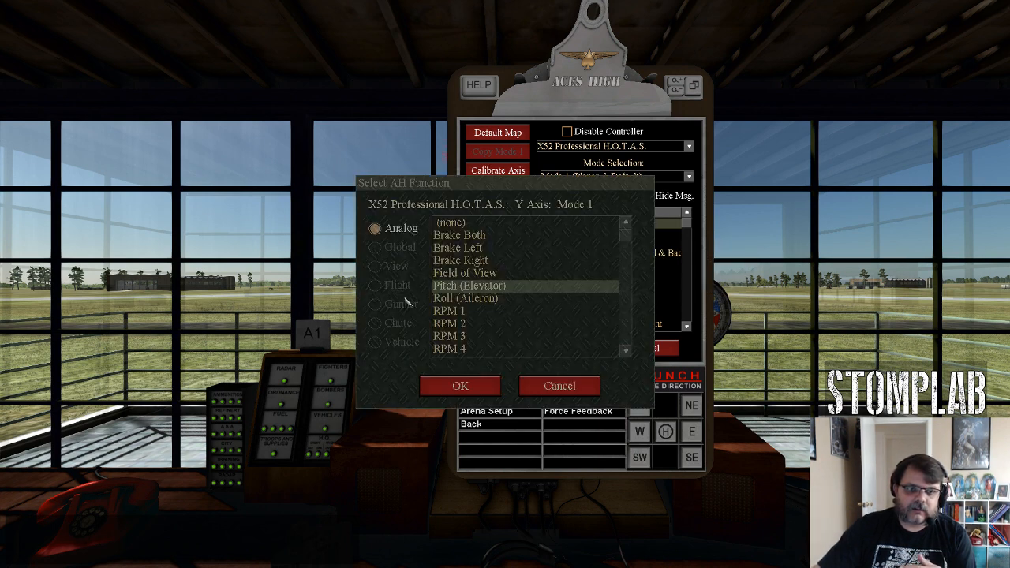
Step: Confirm Pitch (Elevator) on the X52 Y axis and save the controller mappings
left_click(459, 386)
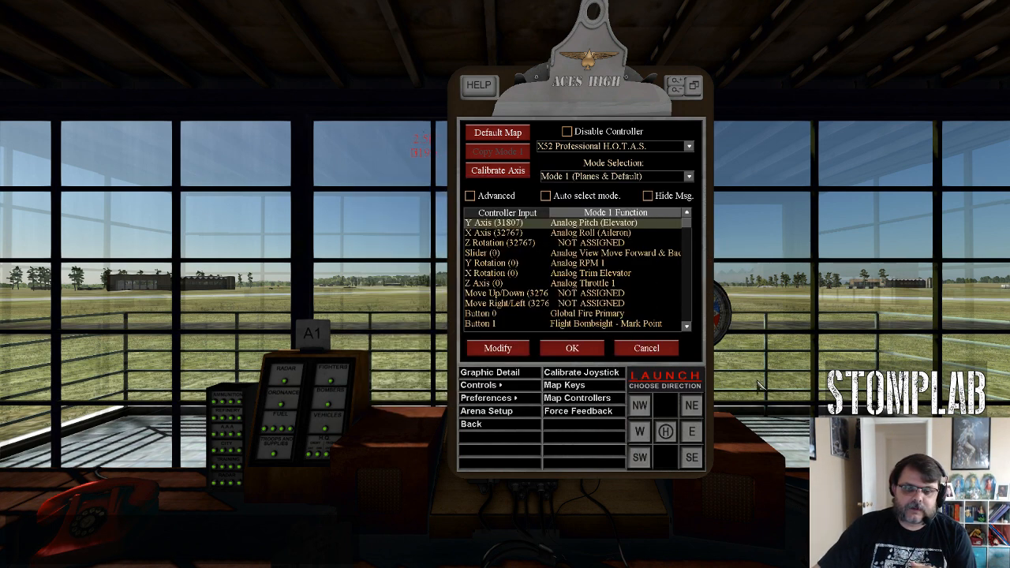
mouse_move(734, 371)
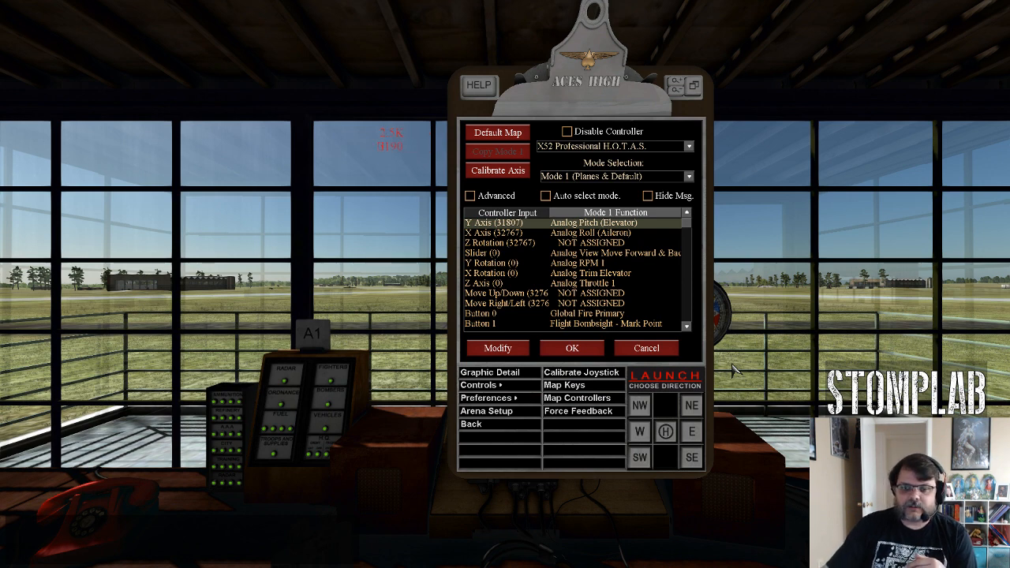
left_click(498, 349)
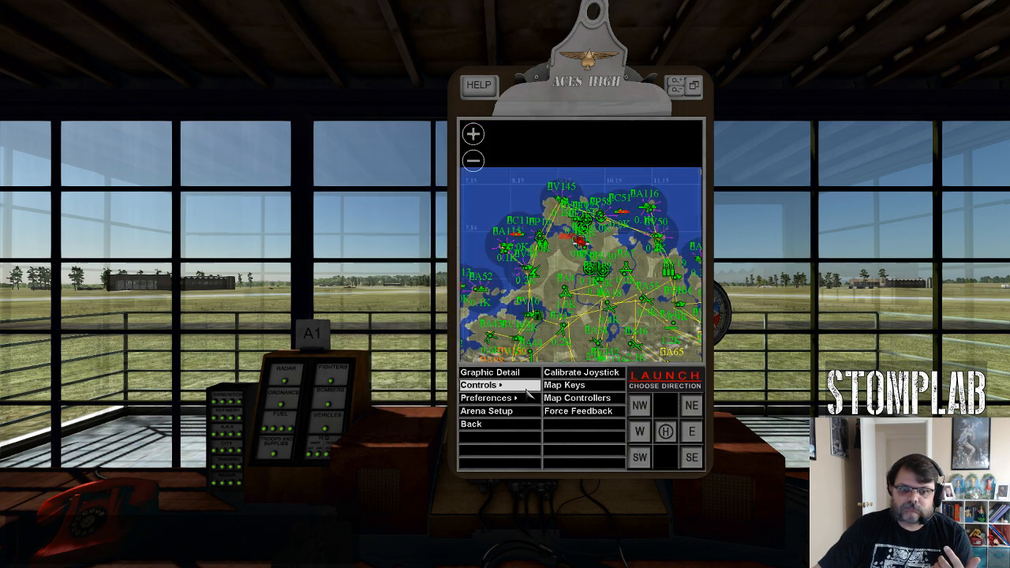
Step: Run Calibrate Joystick, sweeping all controls and finishing with them centered
left_click(583, 373)
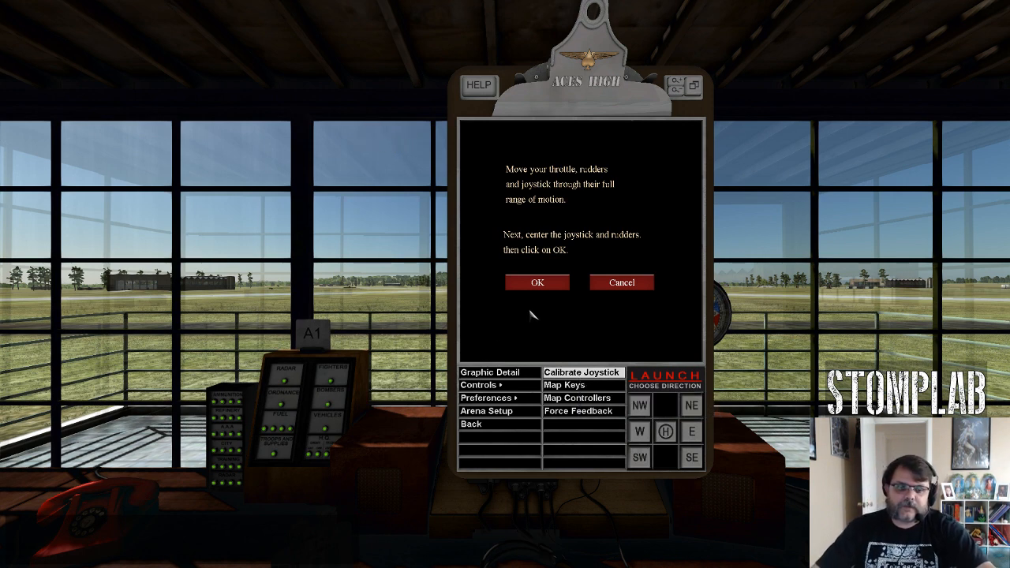
left_click(537, 282)
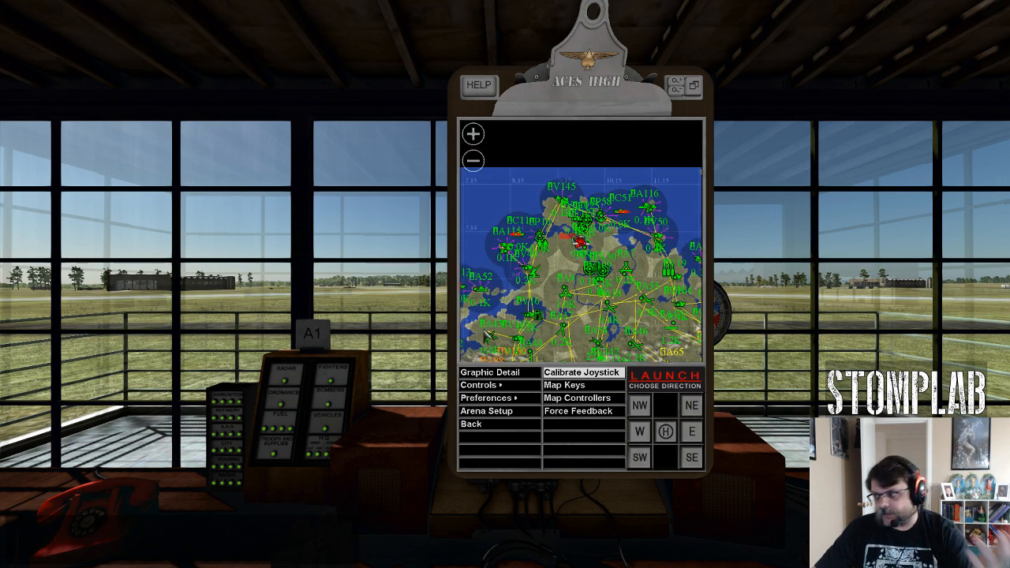